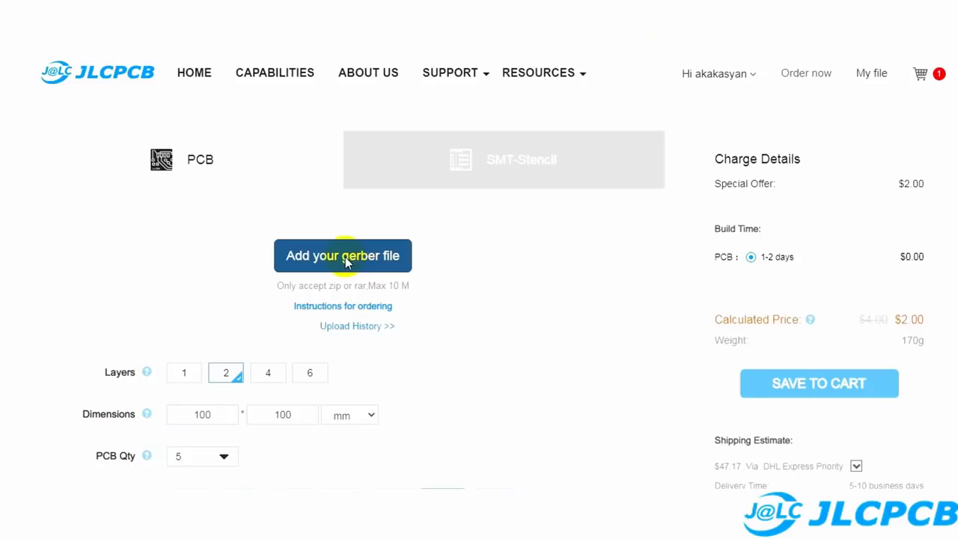
- Upload GERBER.zip as the gerber file to get the 2-layer 66x118 mm board quote
left_click(343, 256)
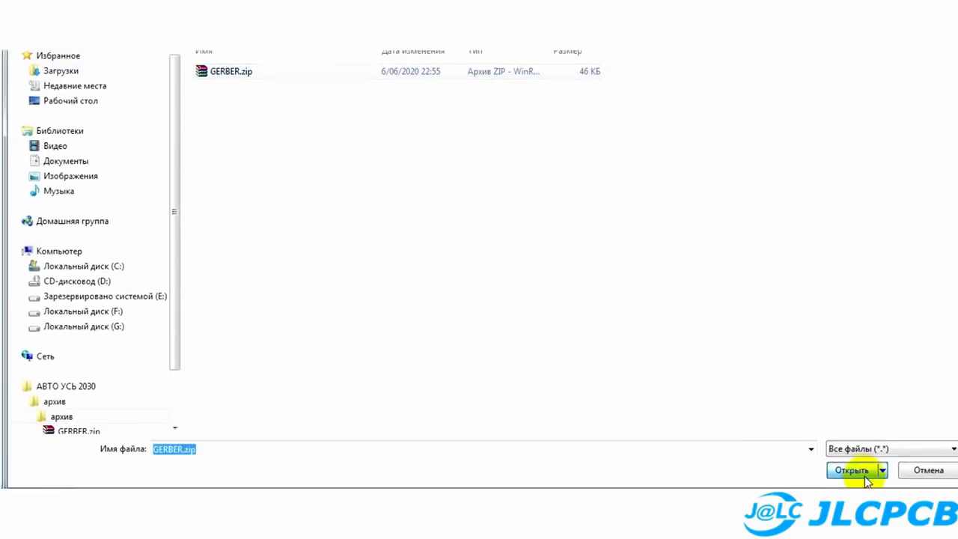
left_click(851, 470)
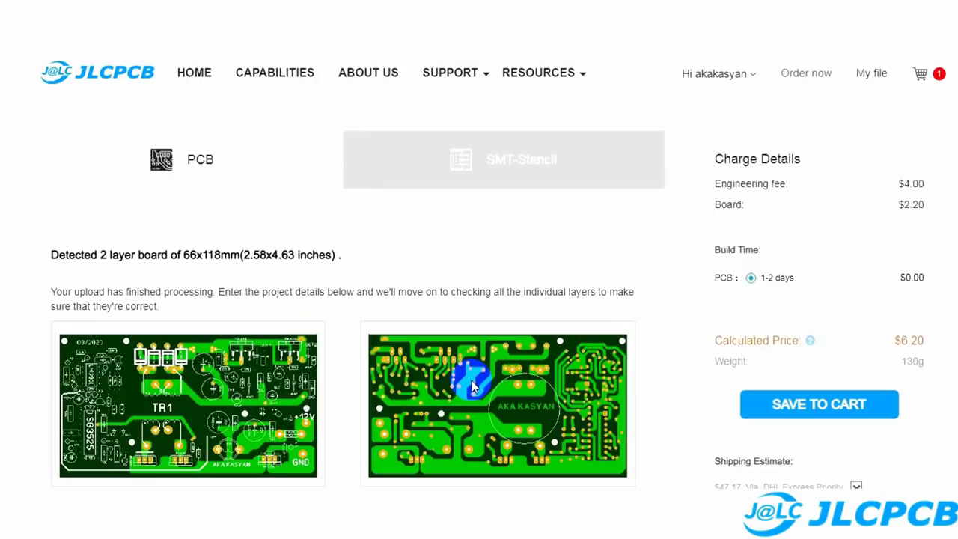